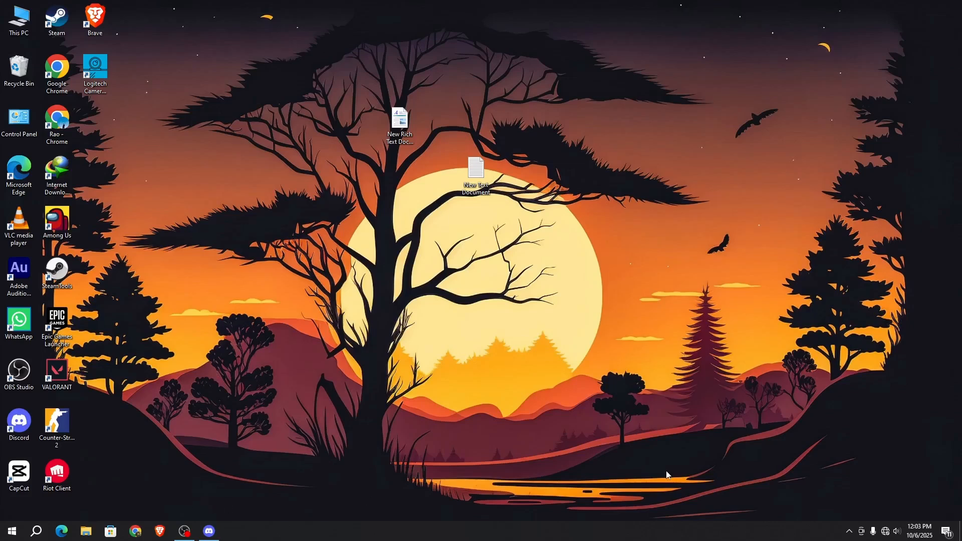
# Launch Settings from Start, maximize it, and search the settings for "wind" to surface Windows Security.
pyautogui.click(11, 531)
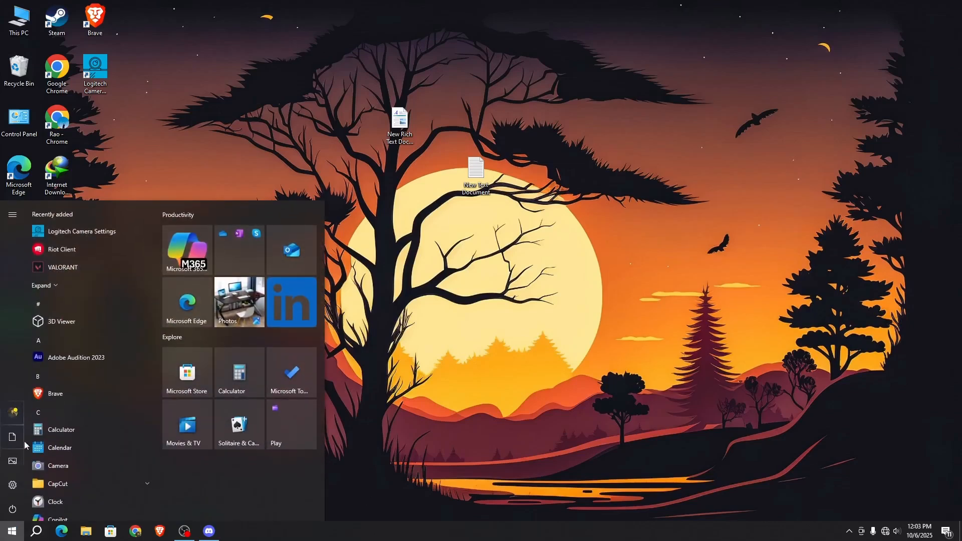
pyautogui.click(12, 485)
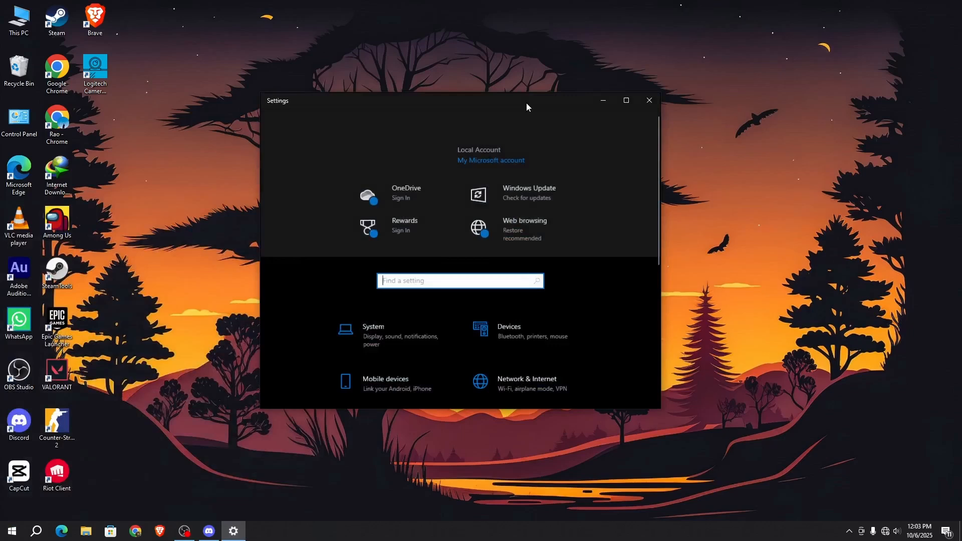
pyautogui.click(625, 100)
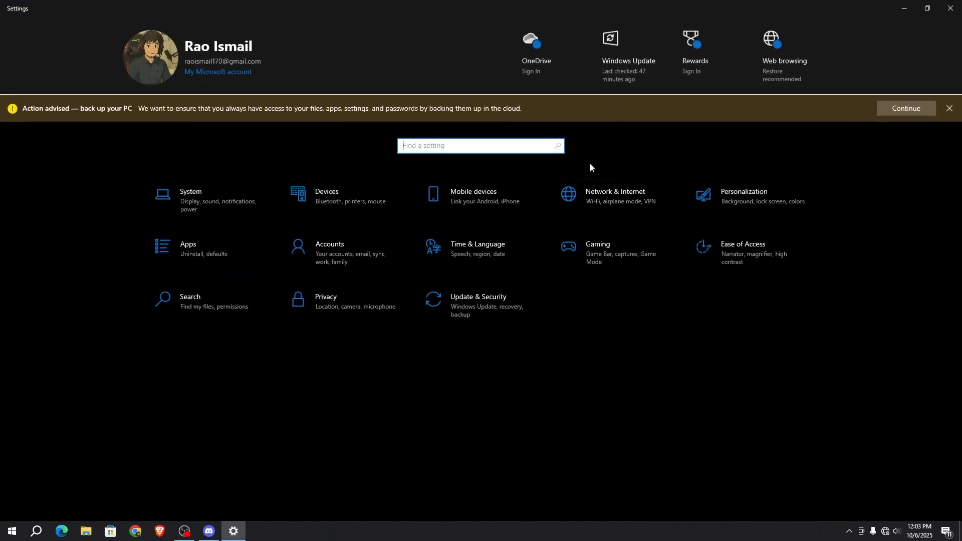
pyautogui.moveTo(478, 140)
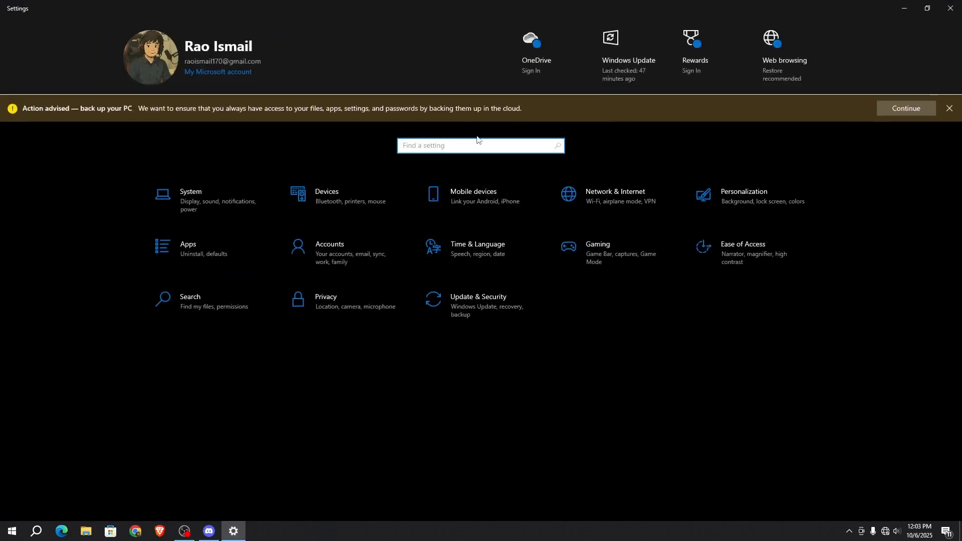
pyautogui.write('w')
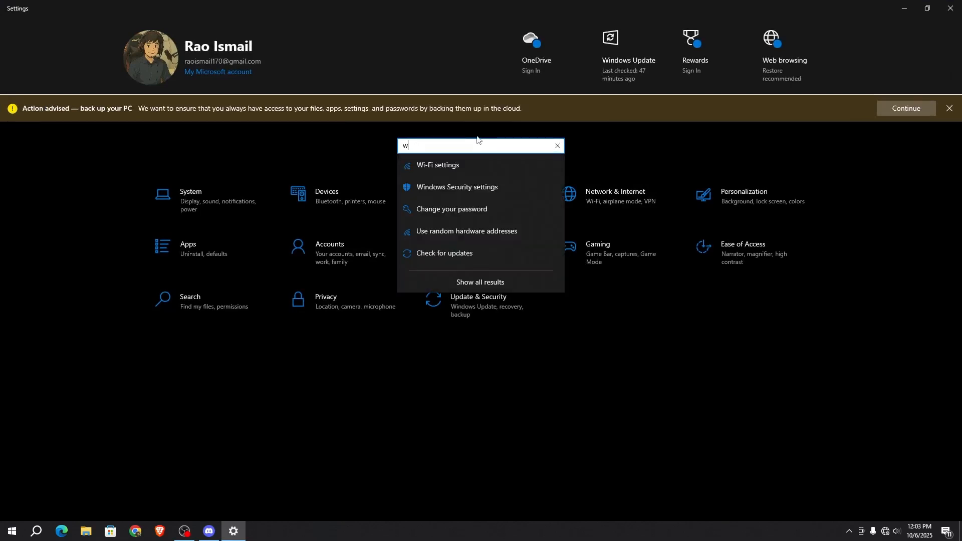
pyautogui.write('indow')
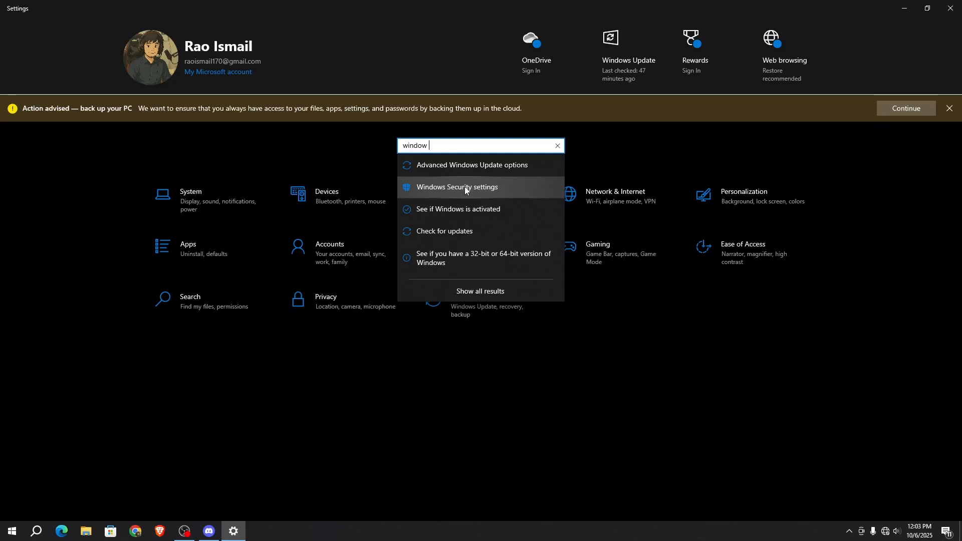
# Go to the Virus & threat protection page and bring its settings section into view.
pyautogui.click(457, 187)
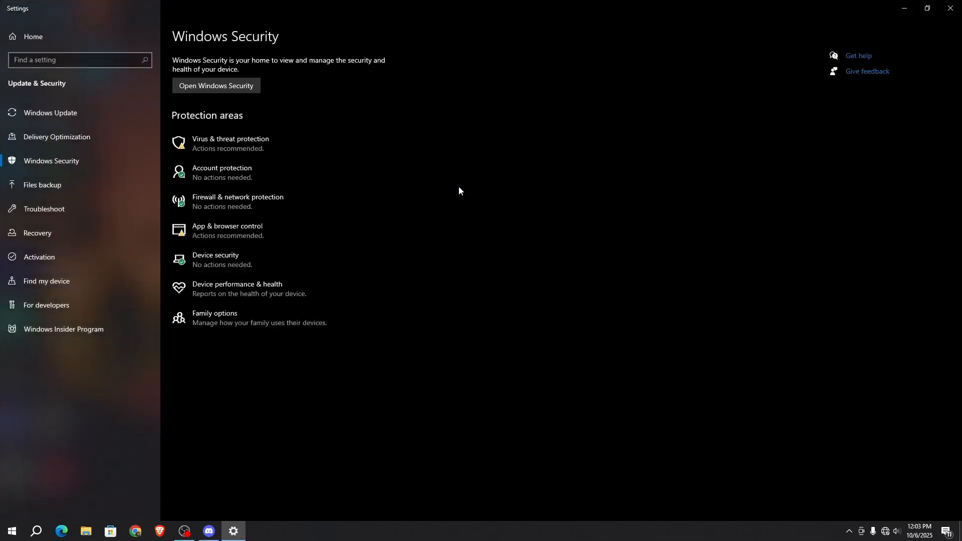
pyautogui.moveTo(56, 136)
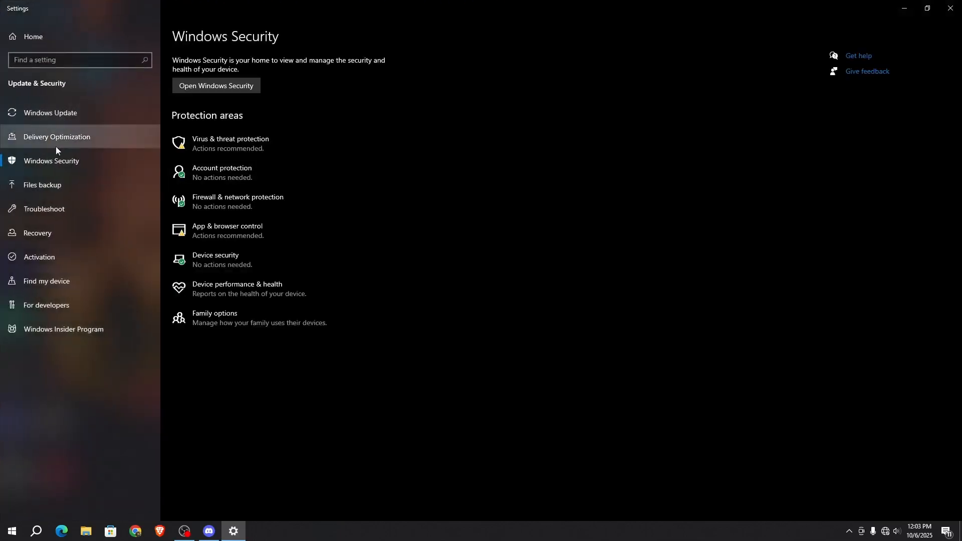
pyautogui.moveTo(231, 144)
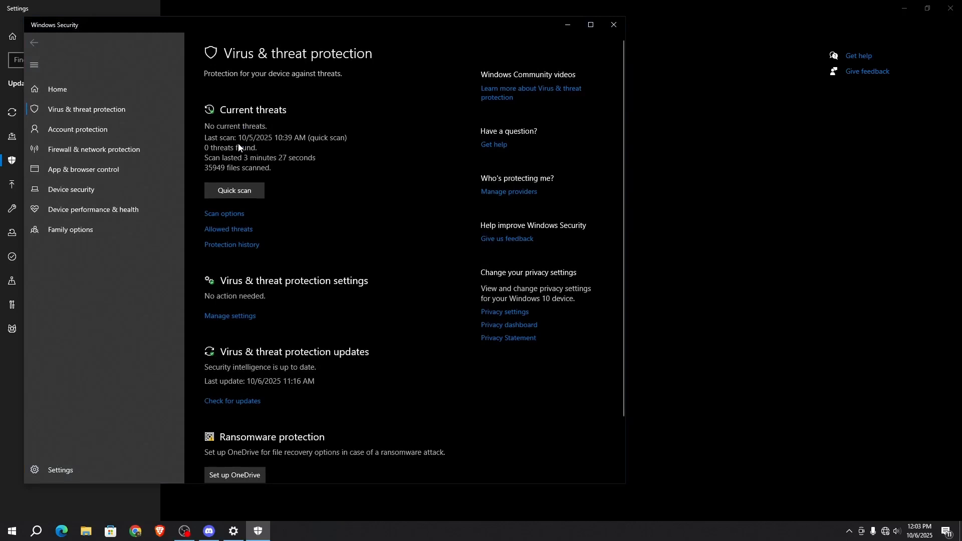
pyautogui.scroll(-3)
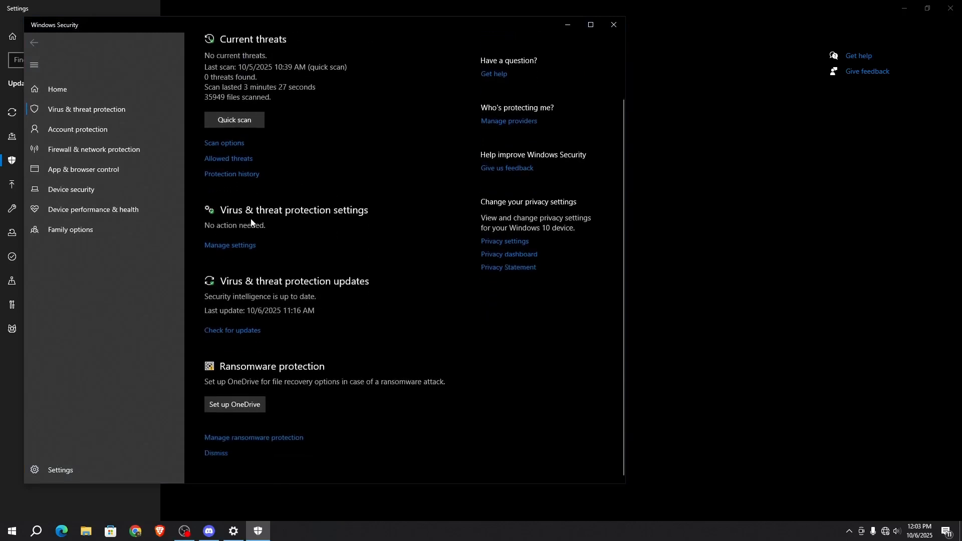
pyautogui.moveTo(347, 218)
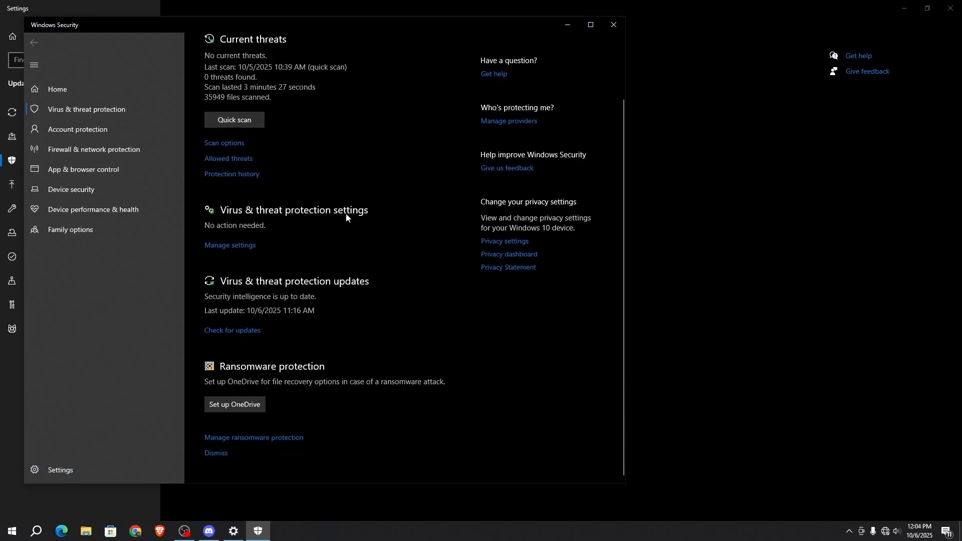
# In Manage settings, switch Real-time protection to Off.
pyautogui.click(228, 244)
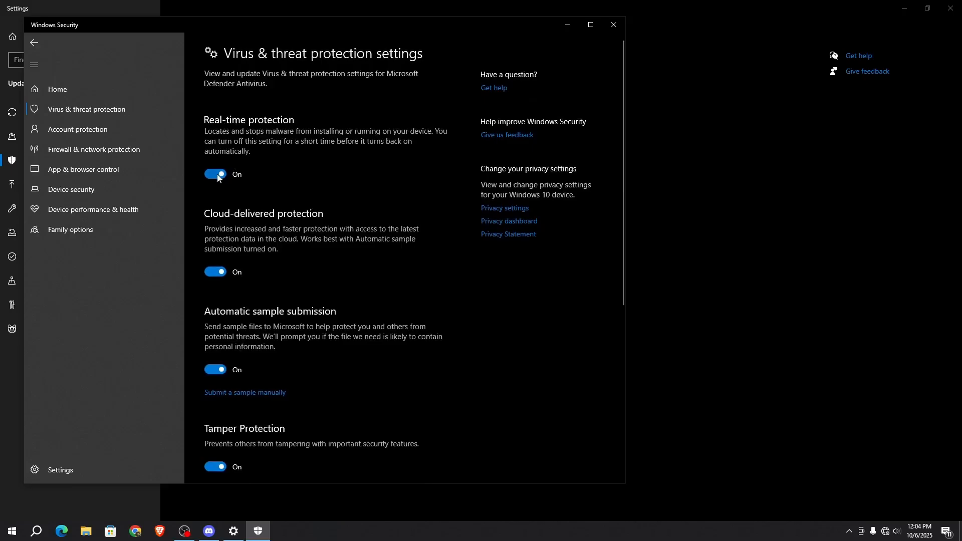
pyautogui.click(215, 174)
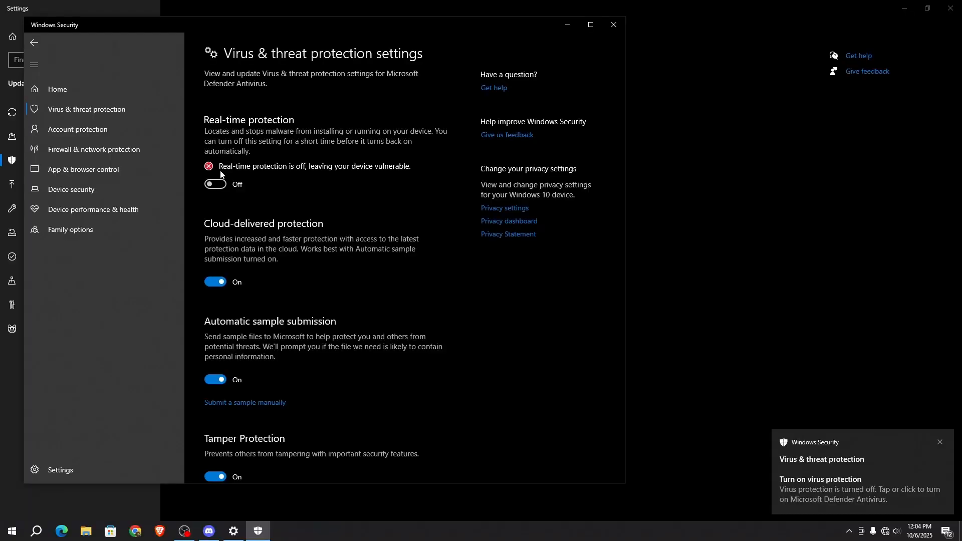
pyautogui.moveTo(588, 60)
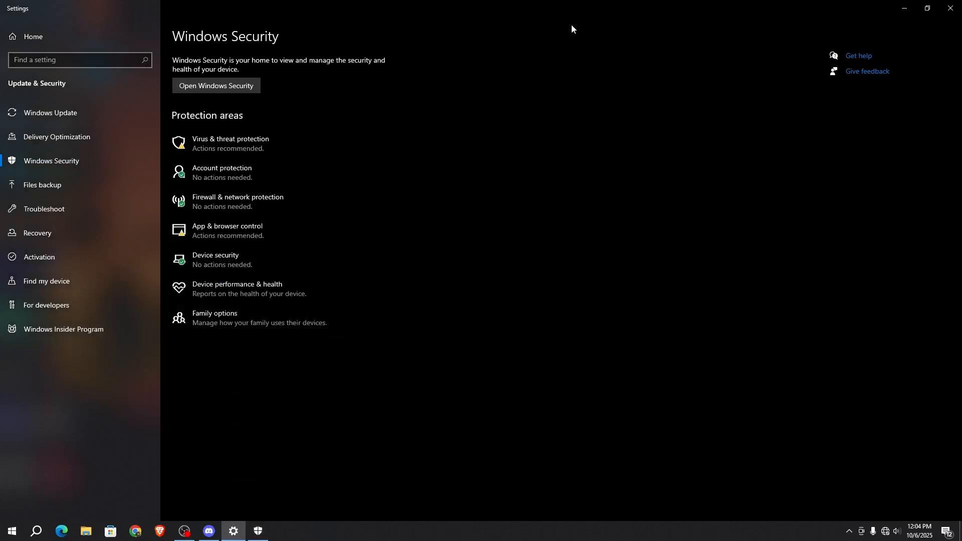
# Show the Downloads folder with the GTA 5 ENHANCED FIX FILES archive selected, hiding Discord again.
pyautogui.click(85, 531)
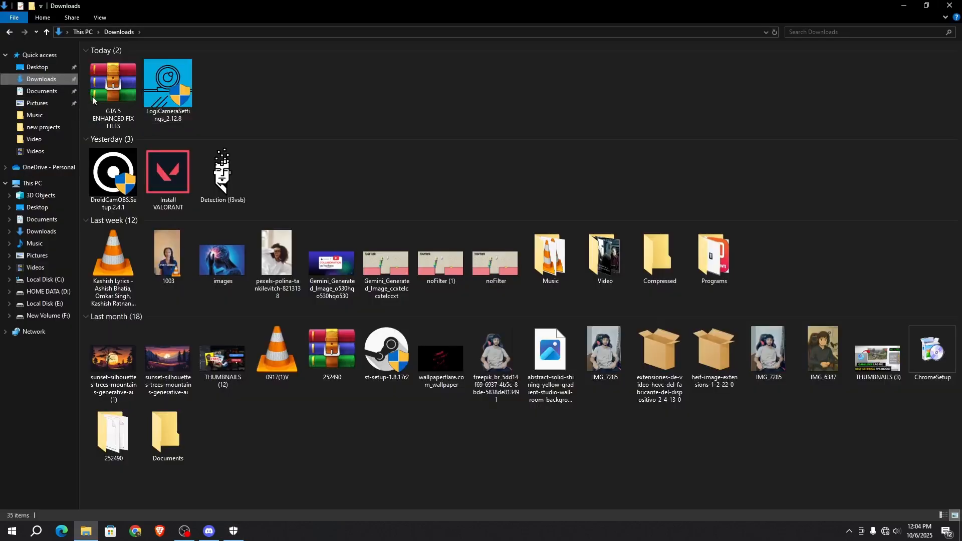
pyautogui.click(113, 84)
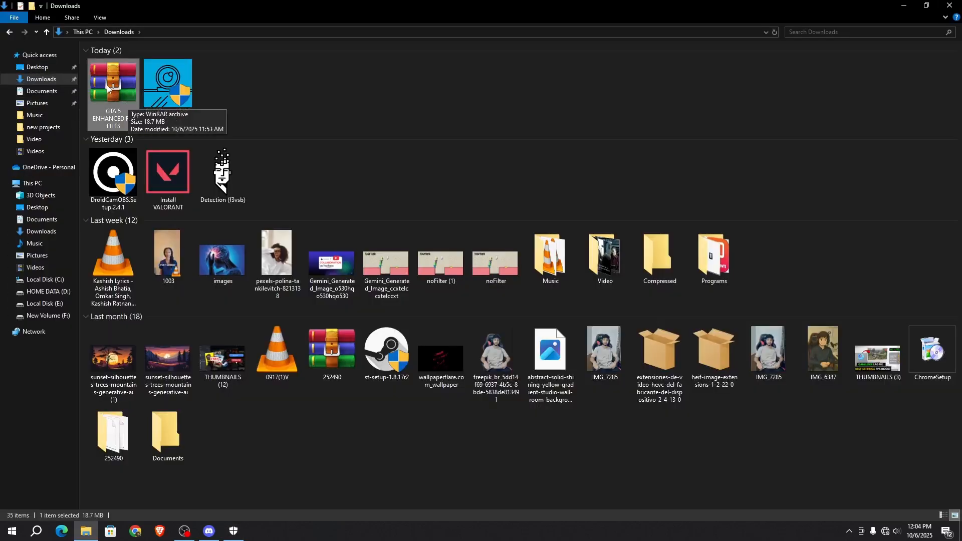
pyautogui.moveTo(253, 463)
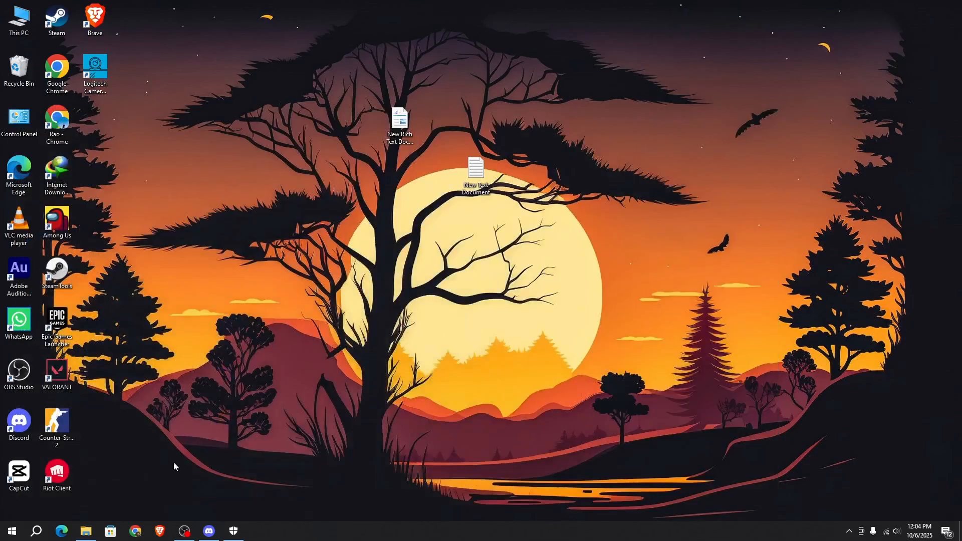
pyautogui.click(209, 531)
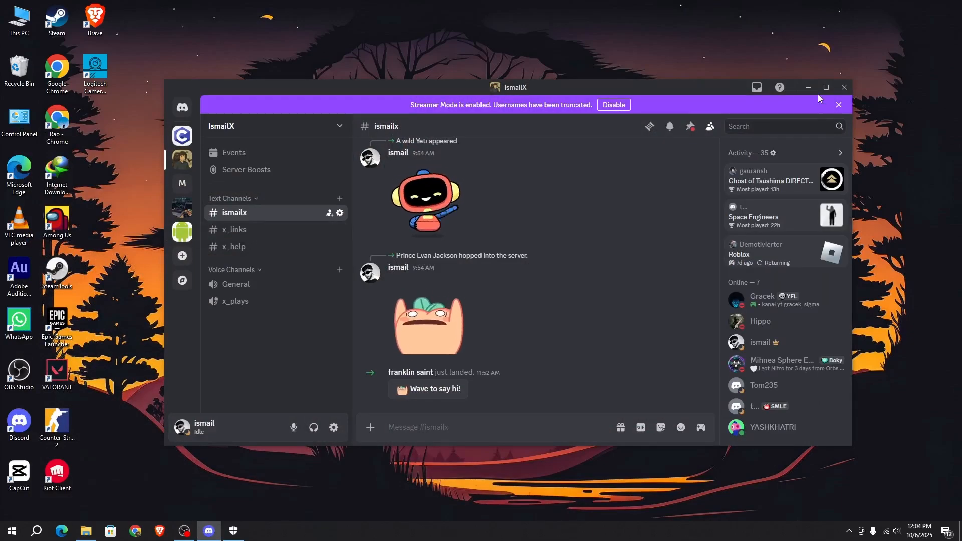
pyautogui.click(86, 531)
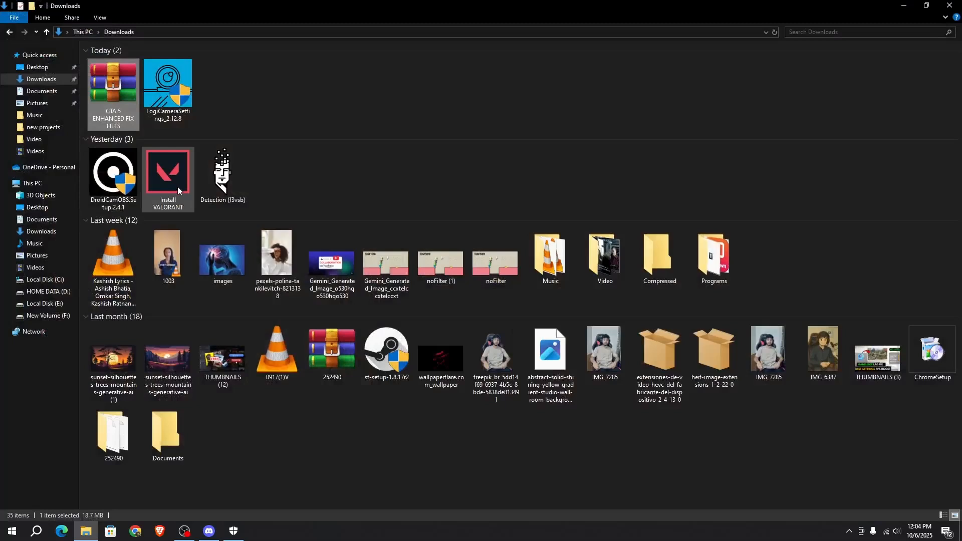
# Extract the archive to "GTA 5 ENHANCED FIX FILES\" and go into its inner folder of six fix files.
pyautogui.rightClick(113, 83)
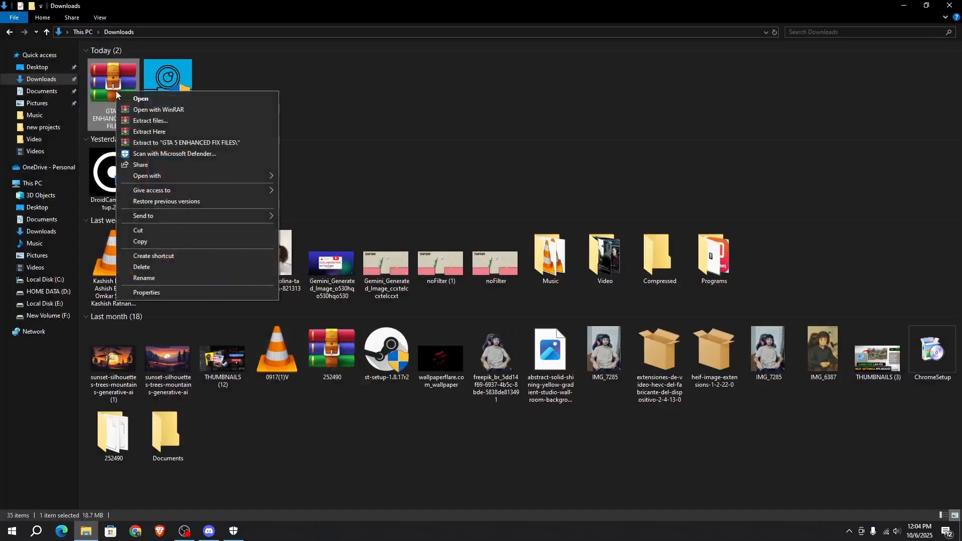
pyautogui.moveTo(171, 143)
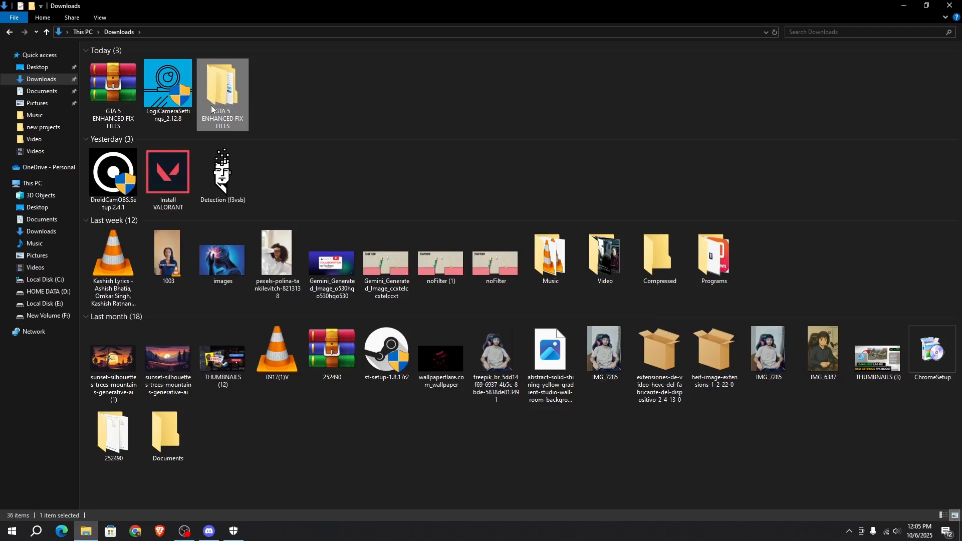
pyautogui.doubleClick(223, 87)
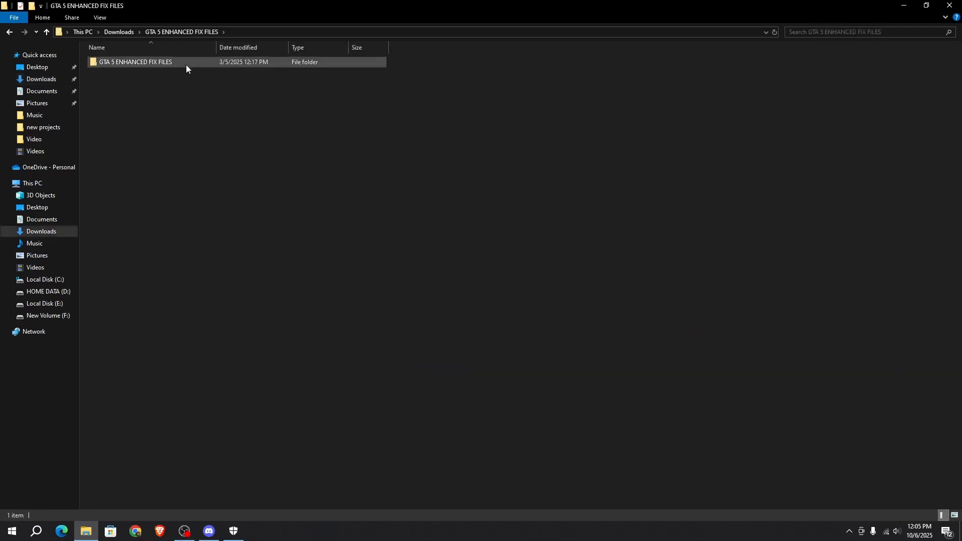
pyautogui.doubleClick(135, 61)
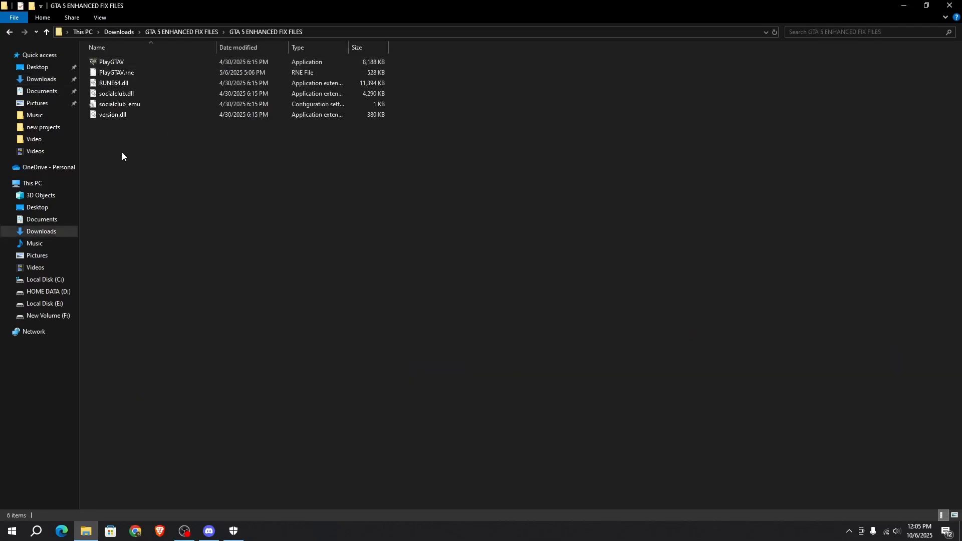
pyautogui.moveTo(123, 149)
pyautogui.write('s')
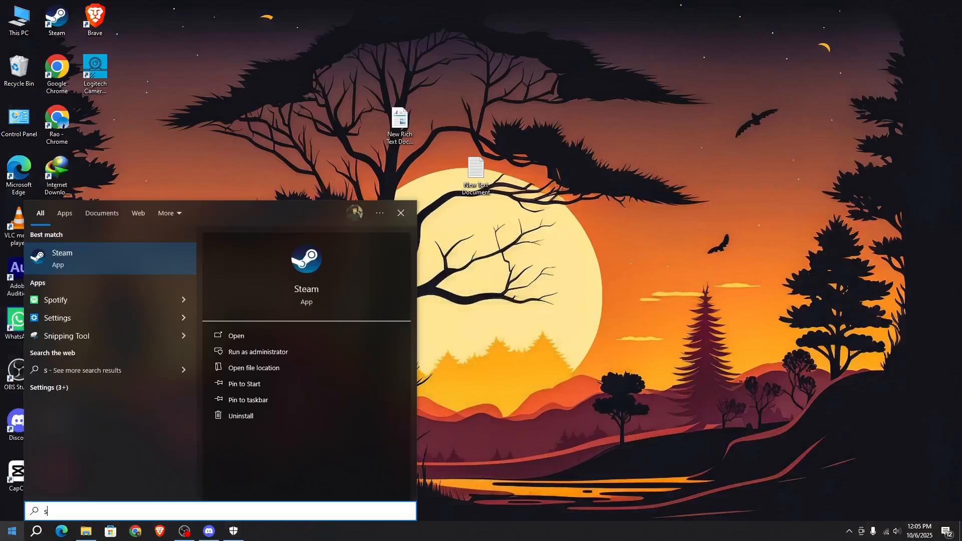
# Go to the Steam app's file location from the Start search result.
pyautogui.click(62, 258)
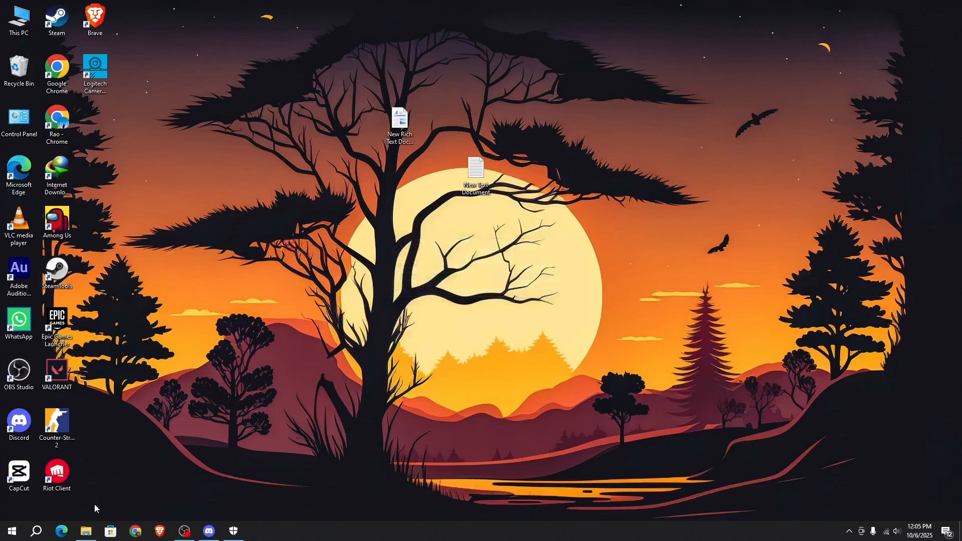
pyautogui.click(87, 531)
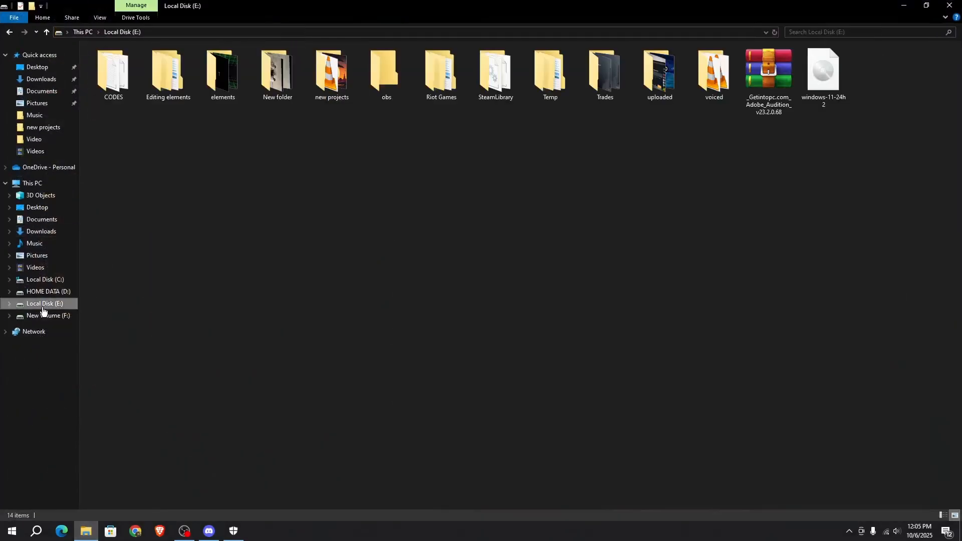
pyautogui.doubleClick(495, 72)
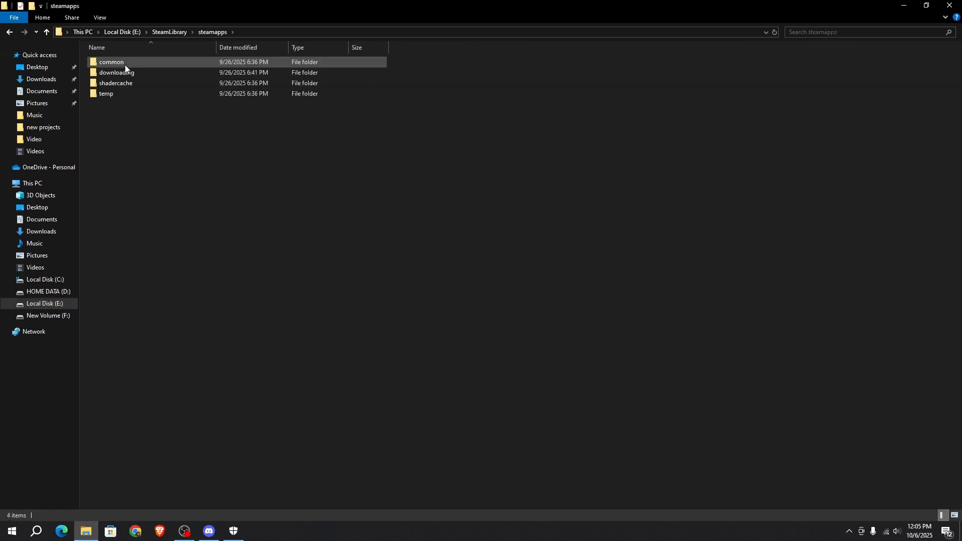
pyautogui.doubleClick(111, 61)
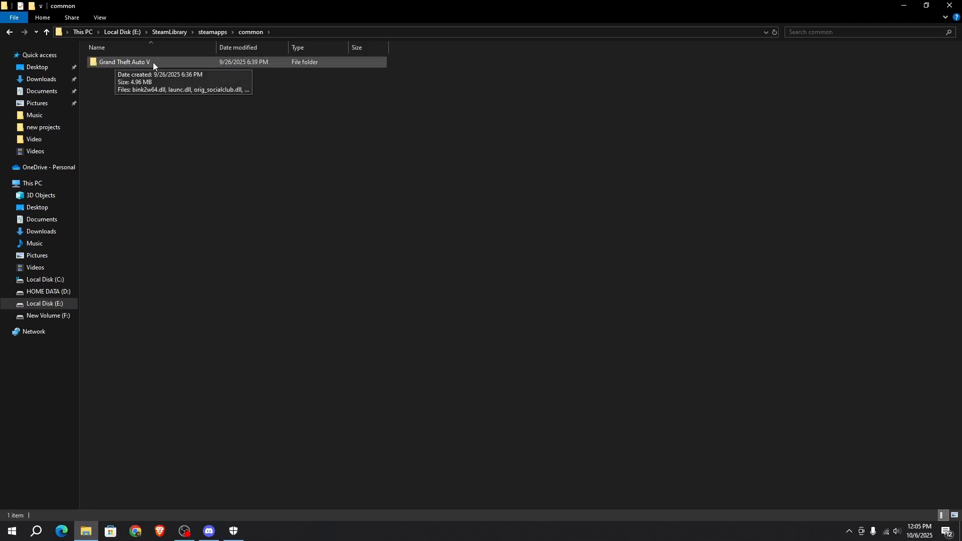
pyautogui.moveTo(145, 64)
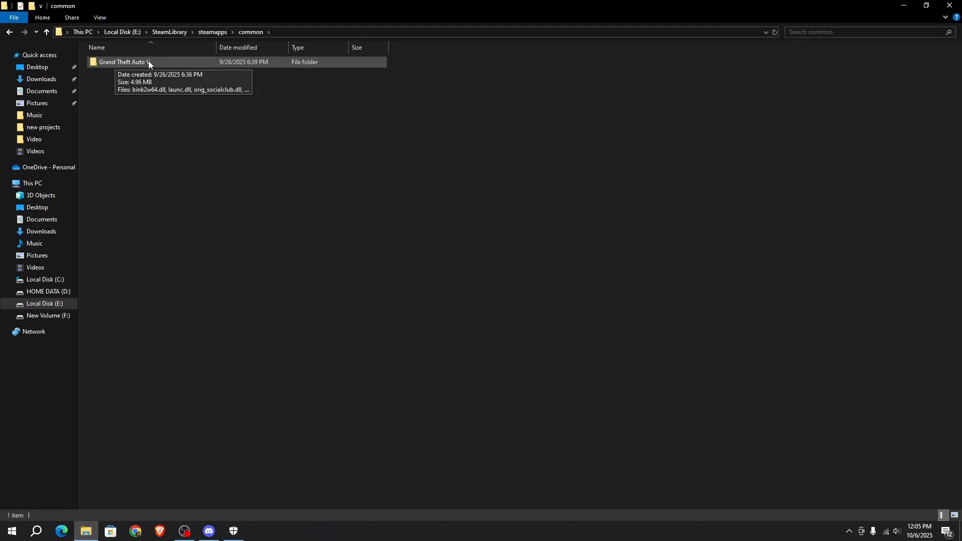
pyautogui.doubleClick(123, 62)
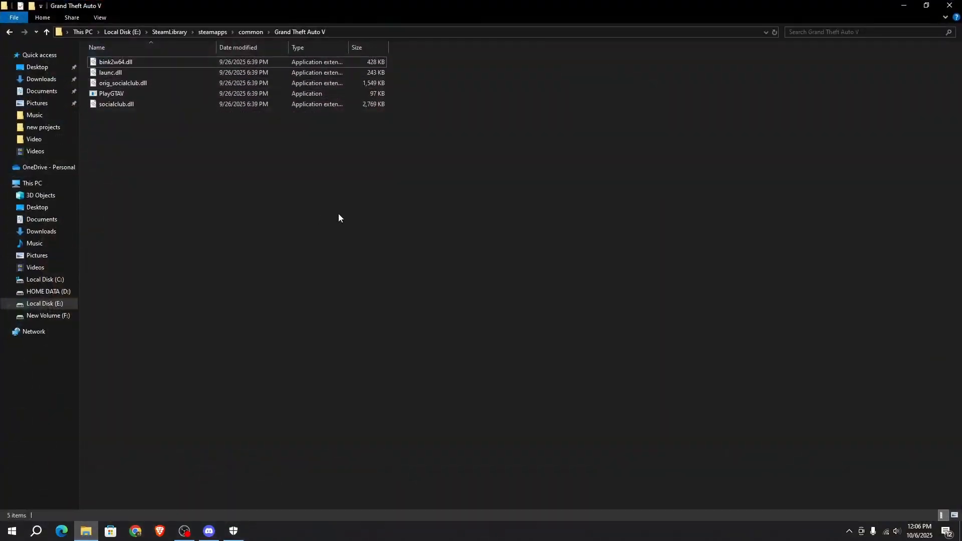
pyautogui.moveTo(644, 174)
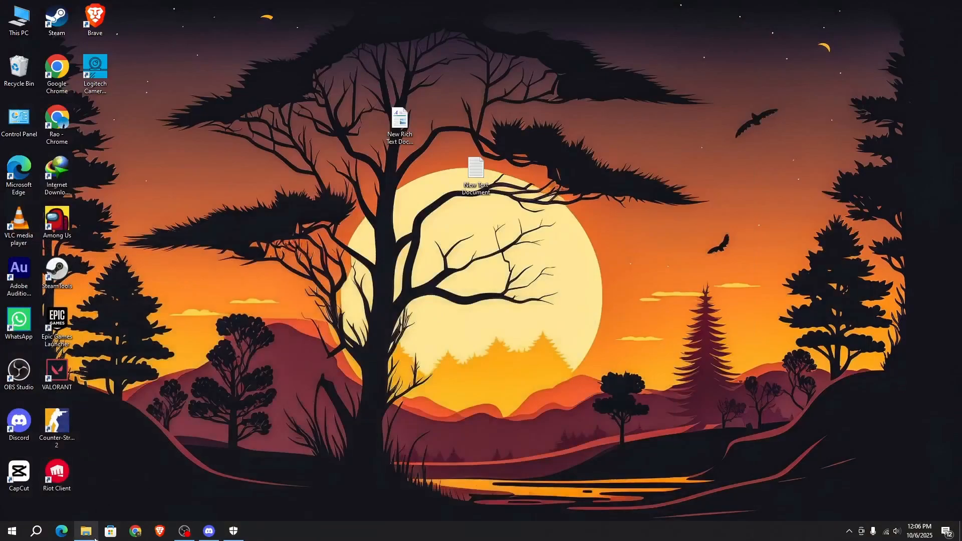
# Navigate through steamapps\common into the Grand Theft Auto V folder.
pyautogui.click(86, 531)
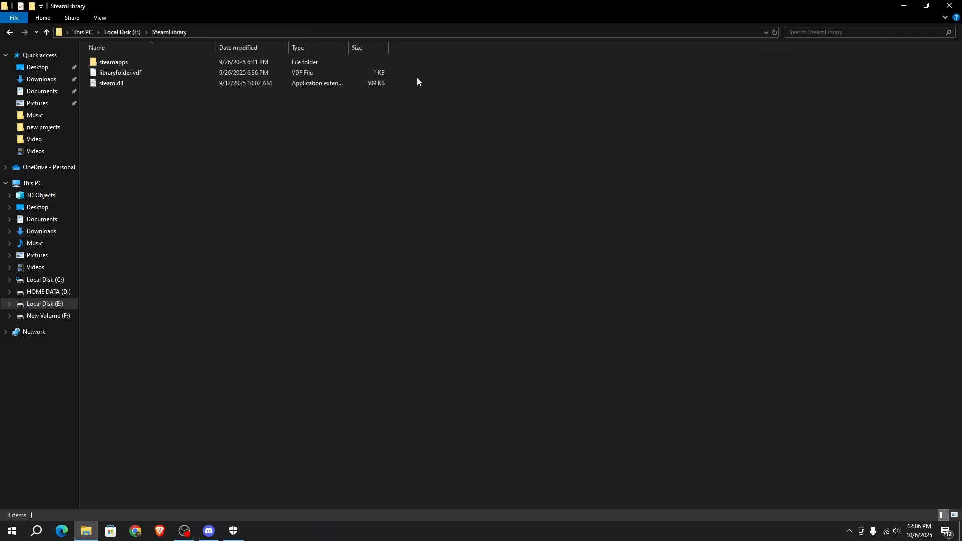
pyautogui.doubleClick(113, 61)
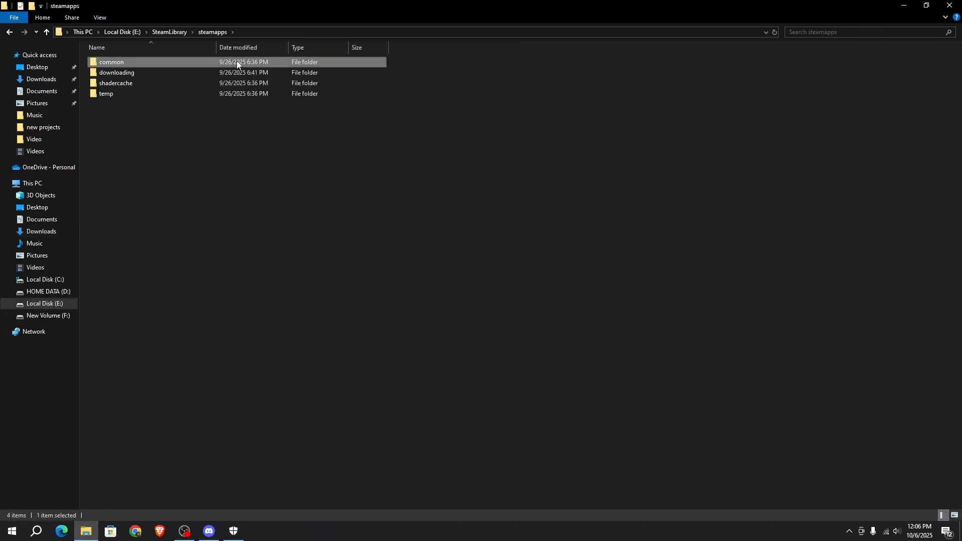
pyautogui.doubleClick(111, 62)
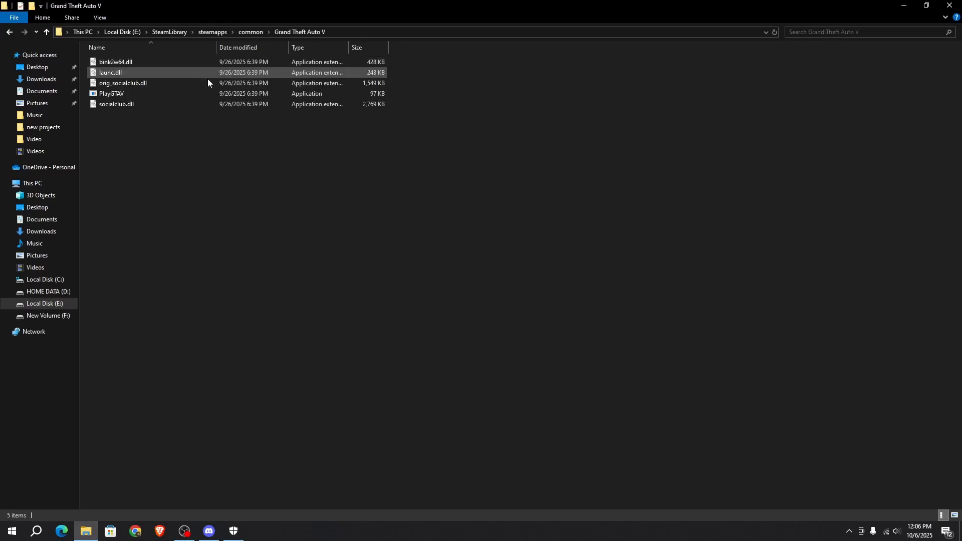
# Paste the fix files into Grand Theft Auto V, replacing the two same-named files.
pyautogui.click(127, 155)
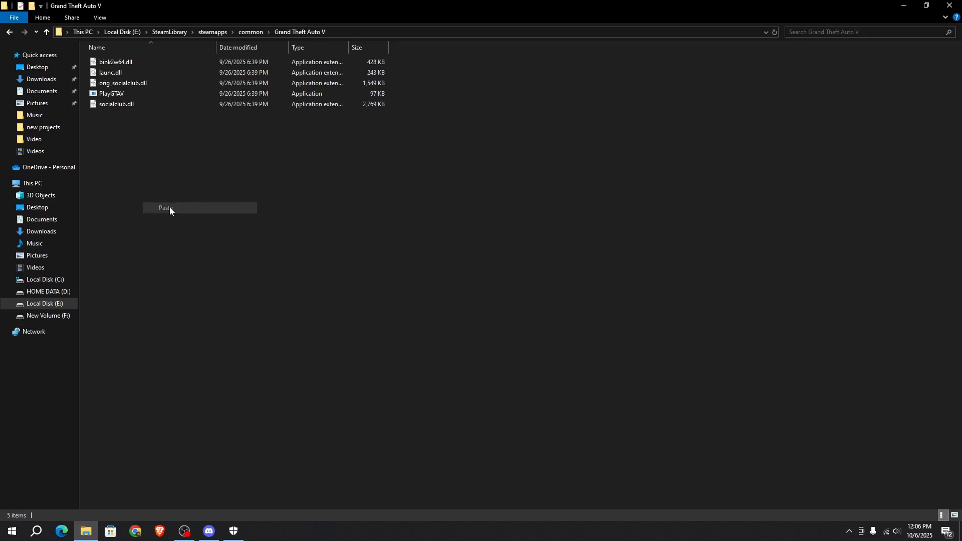
pyautogui.click(166, 208)
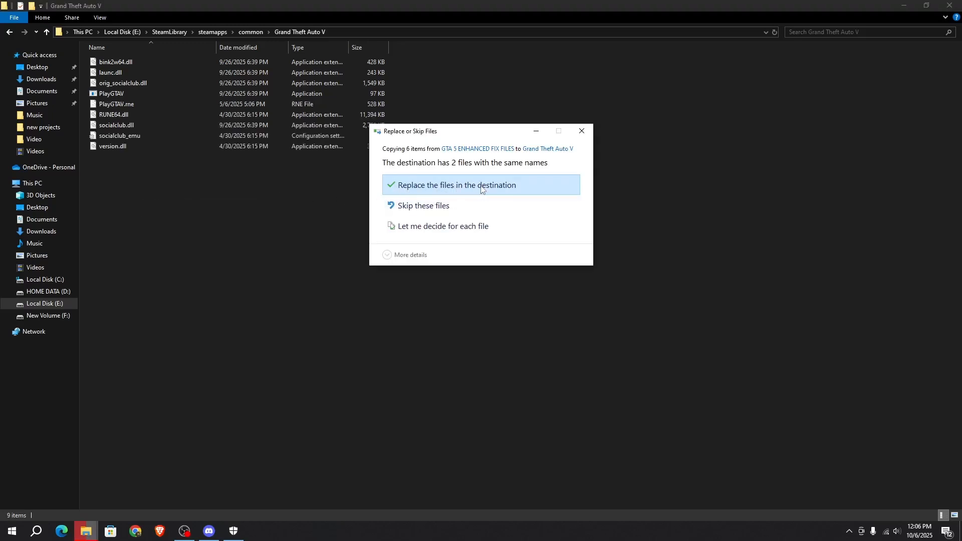
pyautogui.click(454, 184)
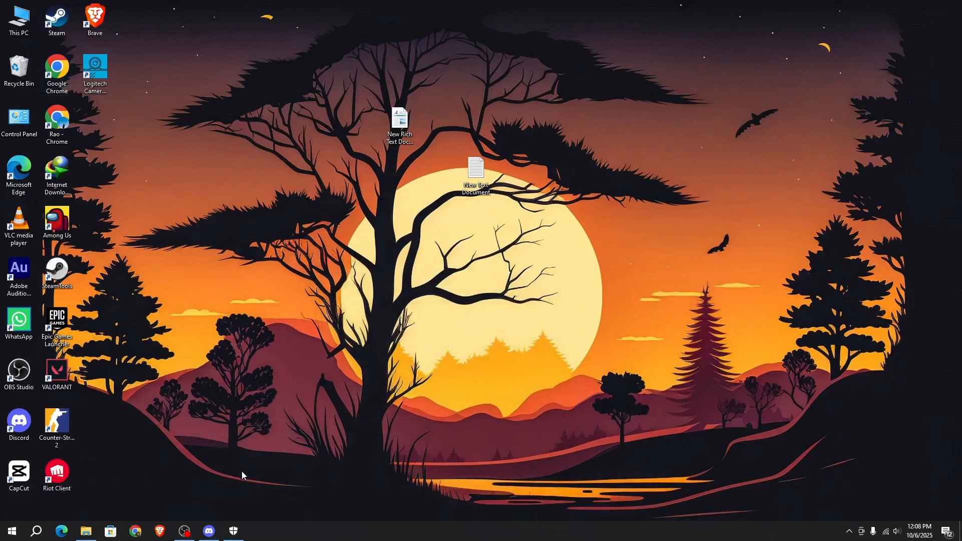
pyautogui.moveTo(261, 485)
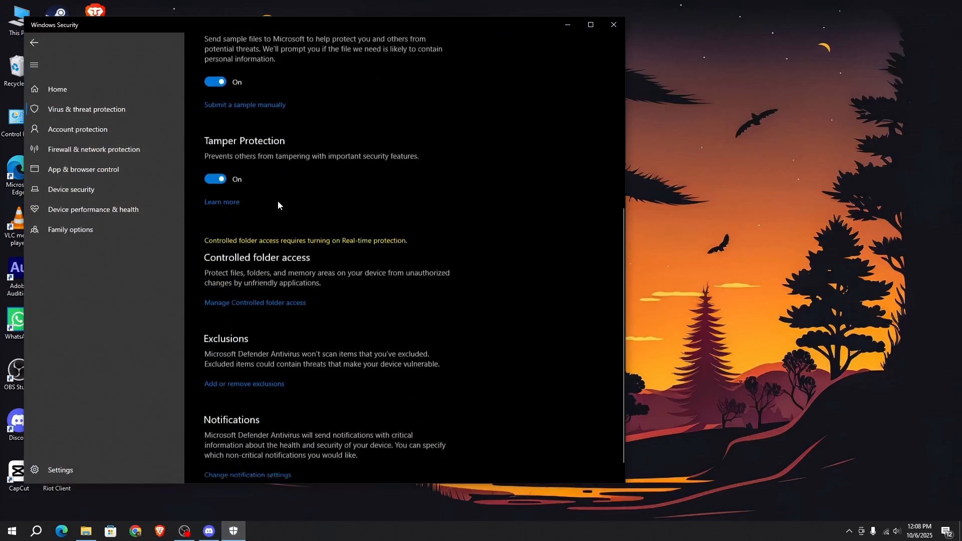
# Reach Add or remove exclusions and start adding a new Defender exclusion.
pyautogui.scroll(-3)
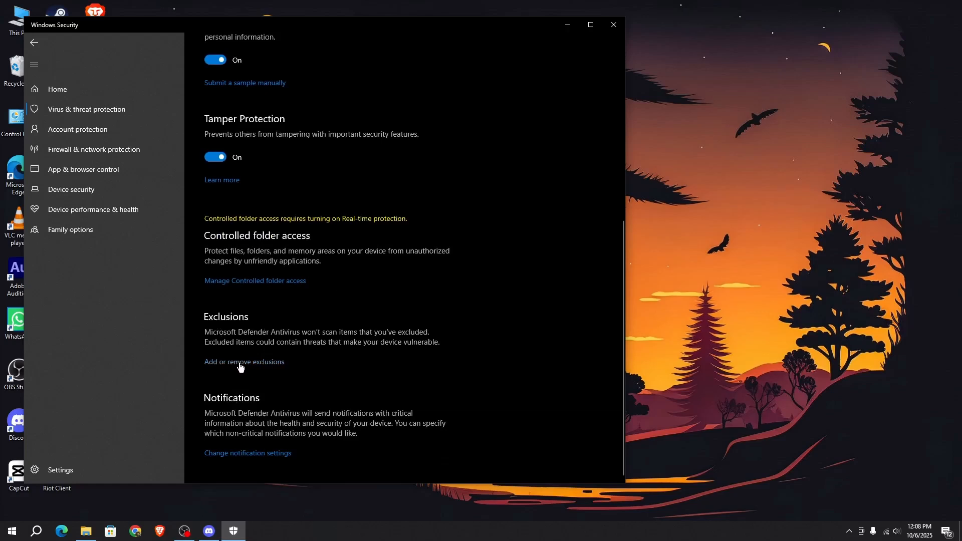
pyautogui.click(244, 362)
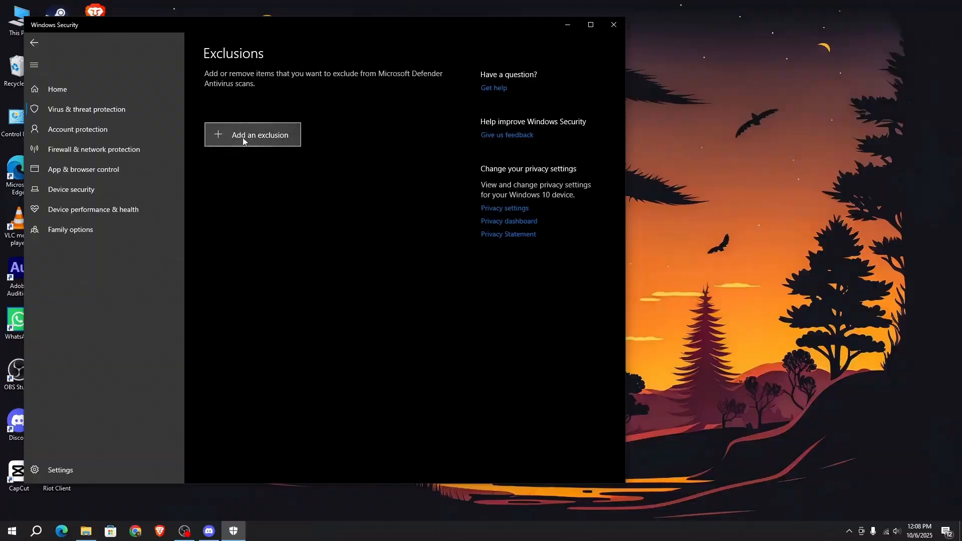
pyautogui.click(251, 134)
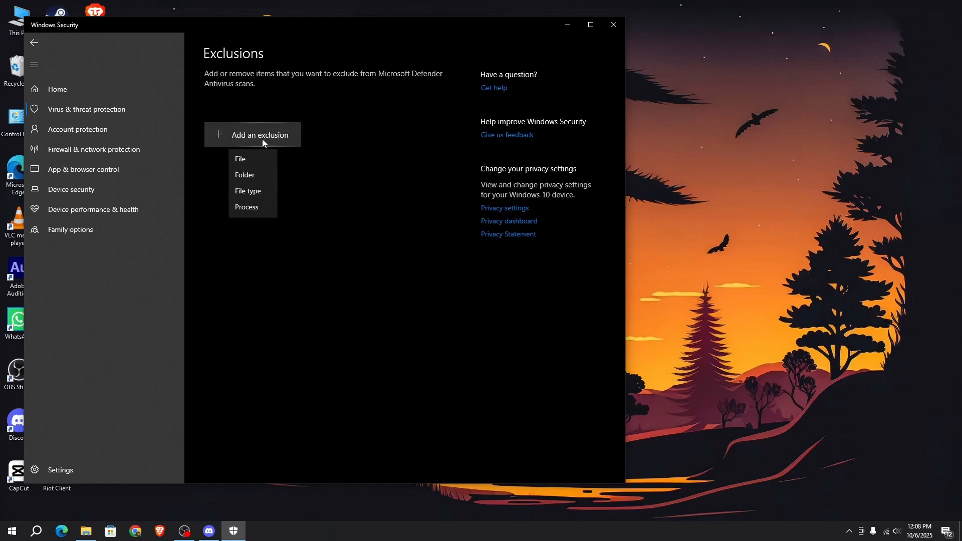
pyautogui.moveTo(252, 206)
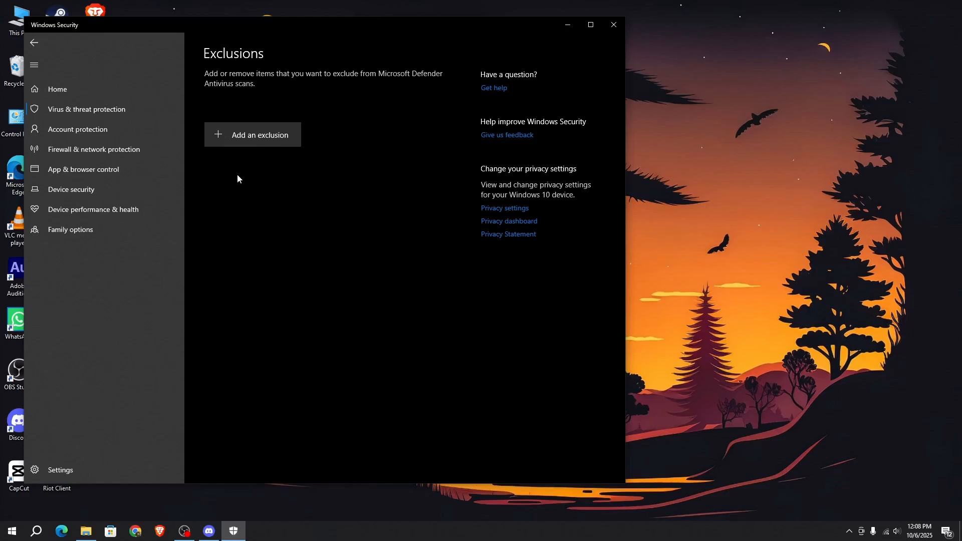
# Add steamapps\common\Grand Theft Auto V as a folder exclusion and close Windows Security.
pyautogui.click(253, 134)
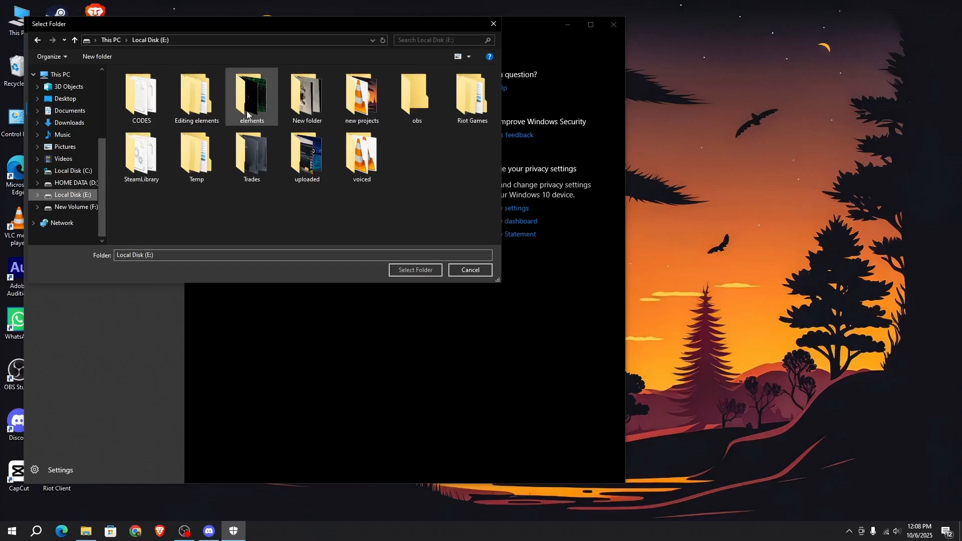
pyautogui.click(141, 157)
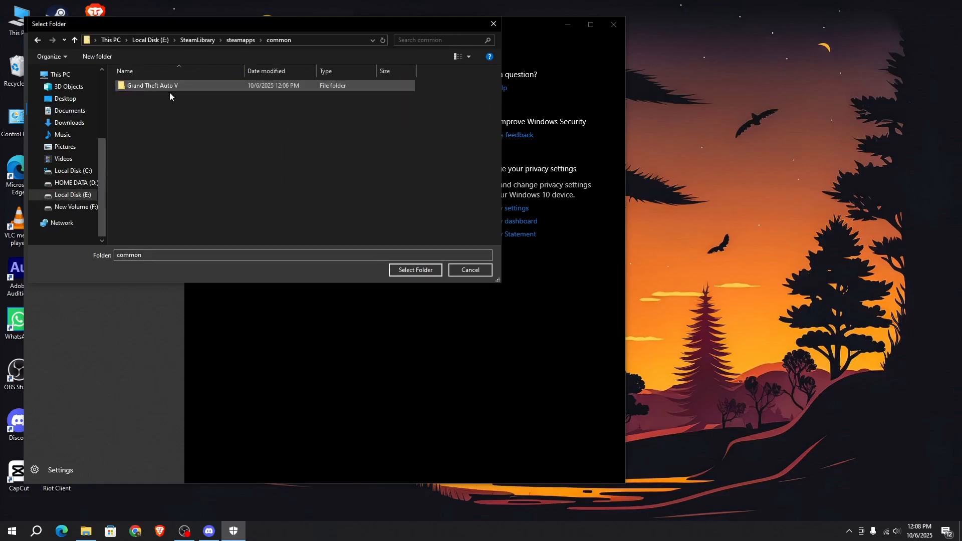
pyautogui.click(151, 85)
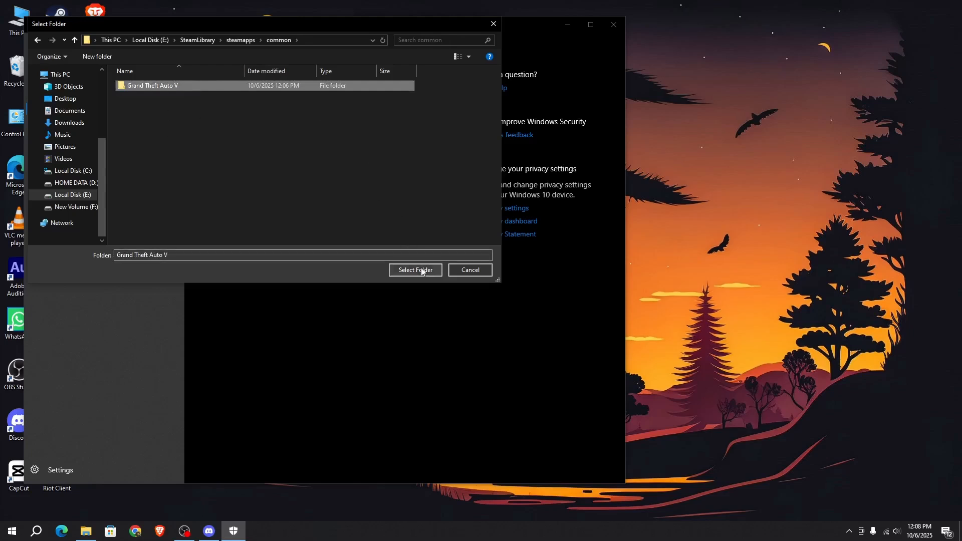
pyautogui.click(415, 269)
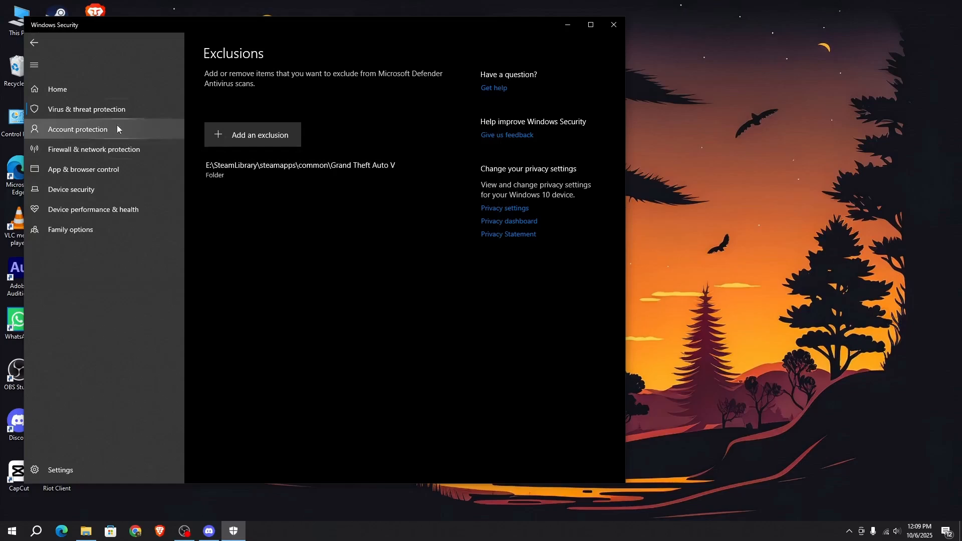
pyautogui.click(611, 24)
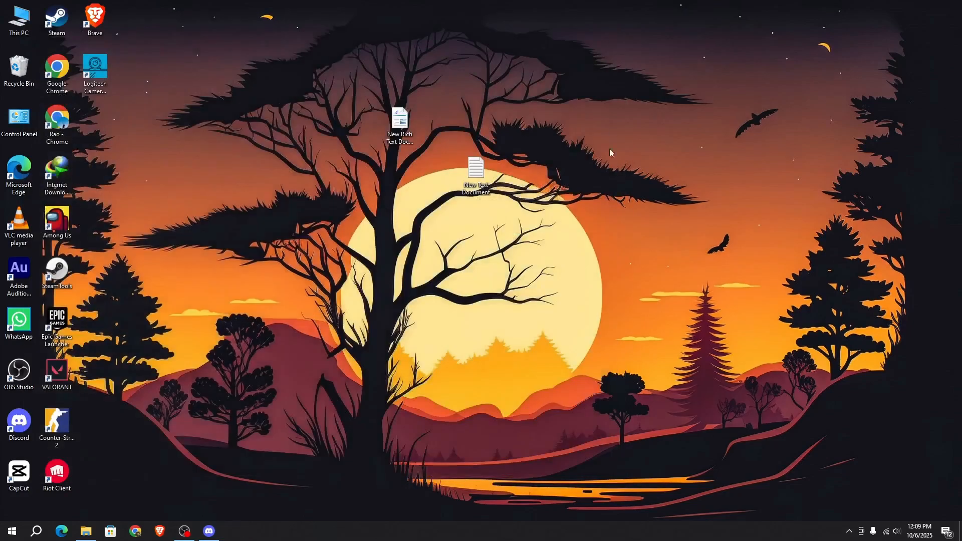
pyautogui.moveTo(605, 164)
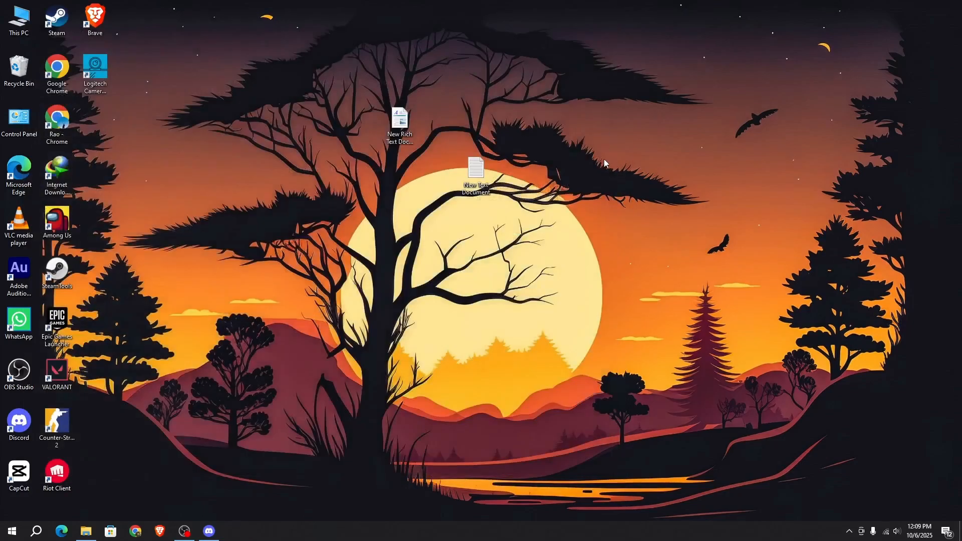